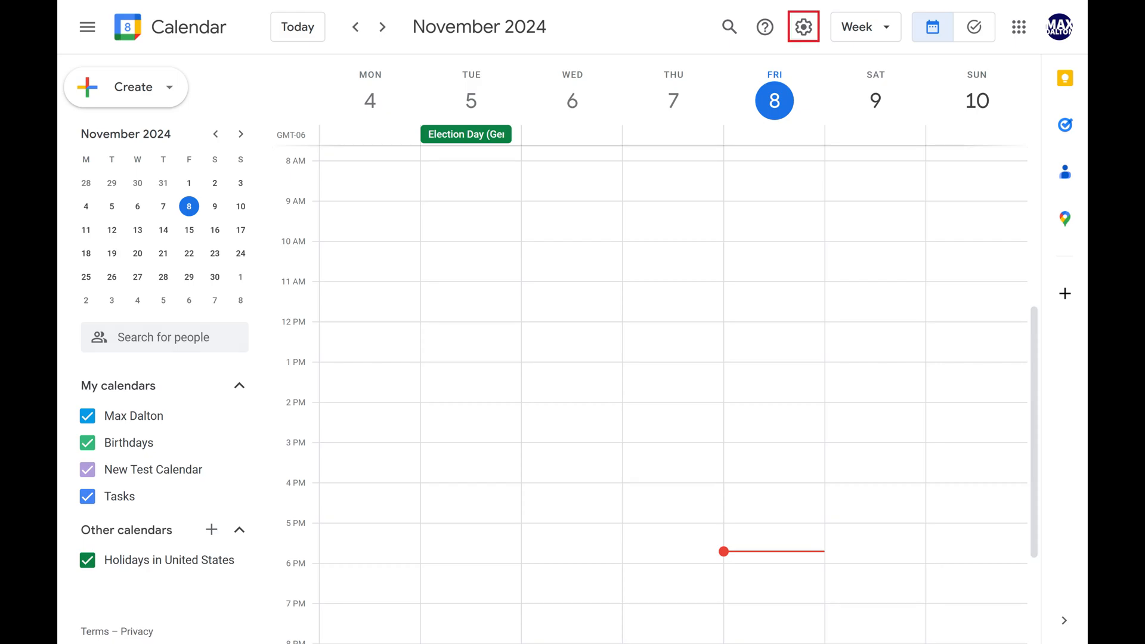
Step: Open the Trash from the Settings menu to view deleted events
left_click(802, 27)
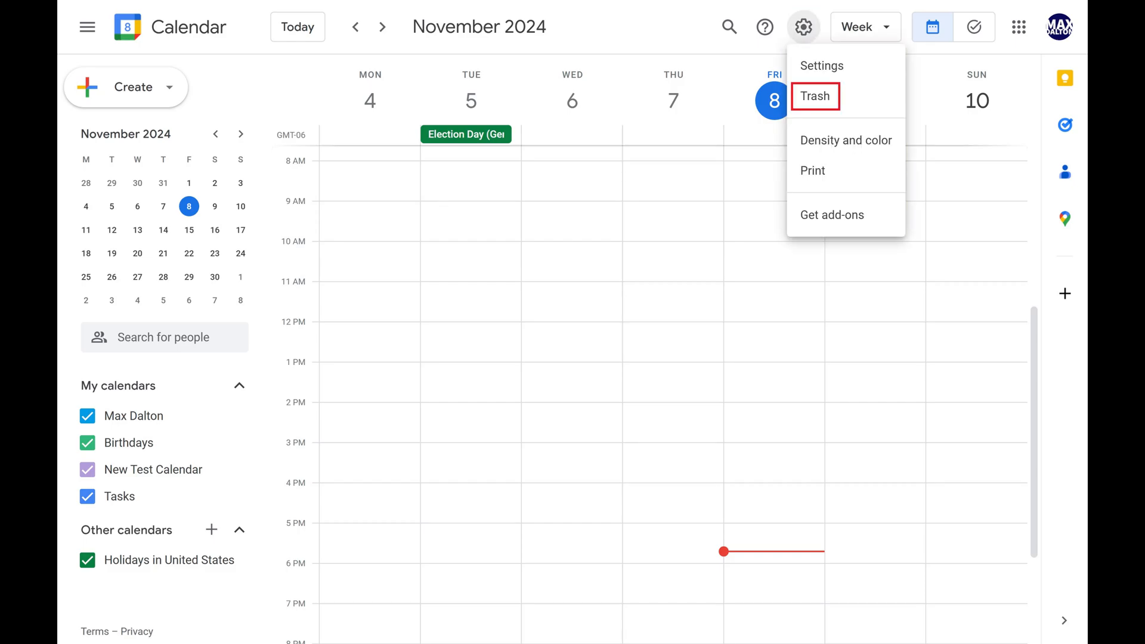
left_click(815, 96)
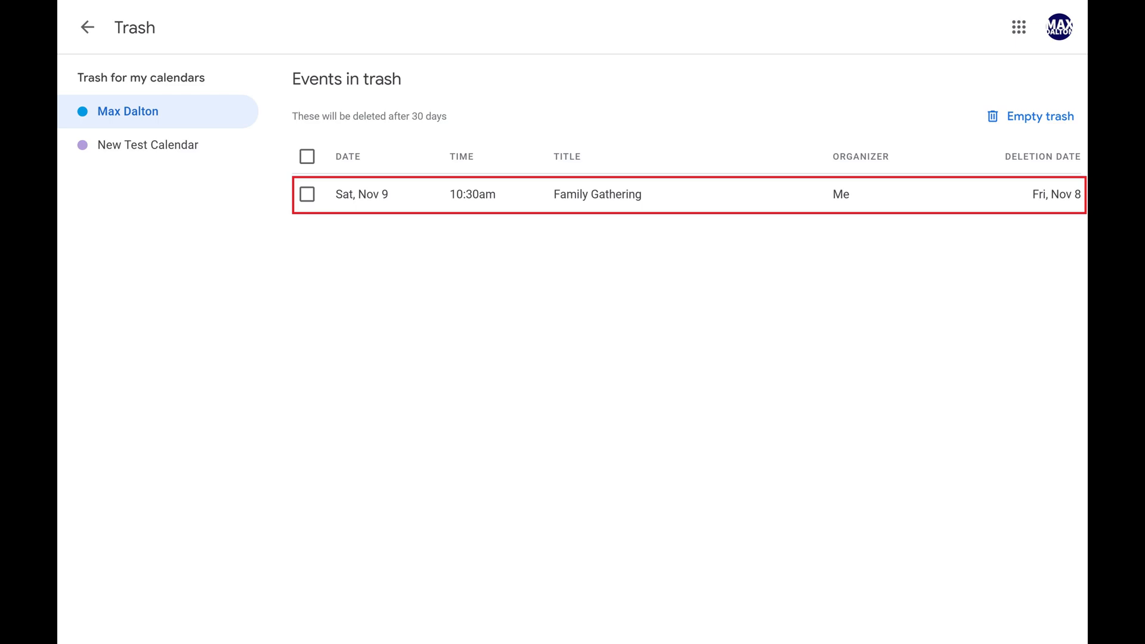
Step: Select the trashed 'Family Gathering' event from Sat, Nov 9
left_click(306, 194)
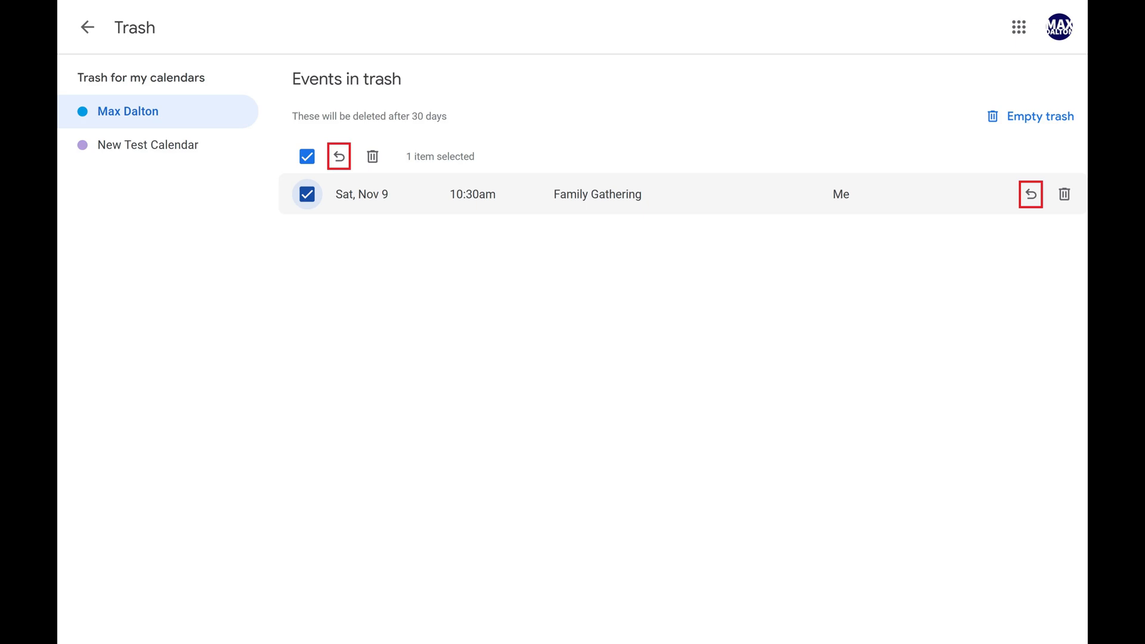
Step: Restore 'Family Gathering' and return to the week view showing Sat, Nov 9
left_click(339, 157)
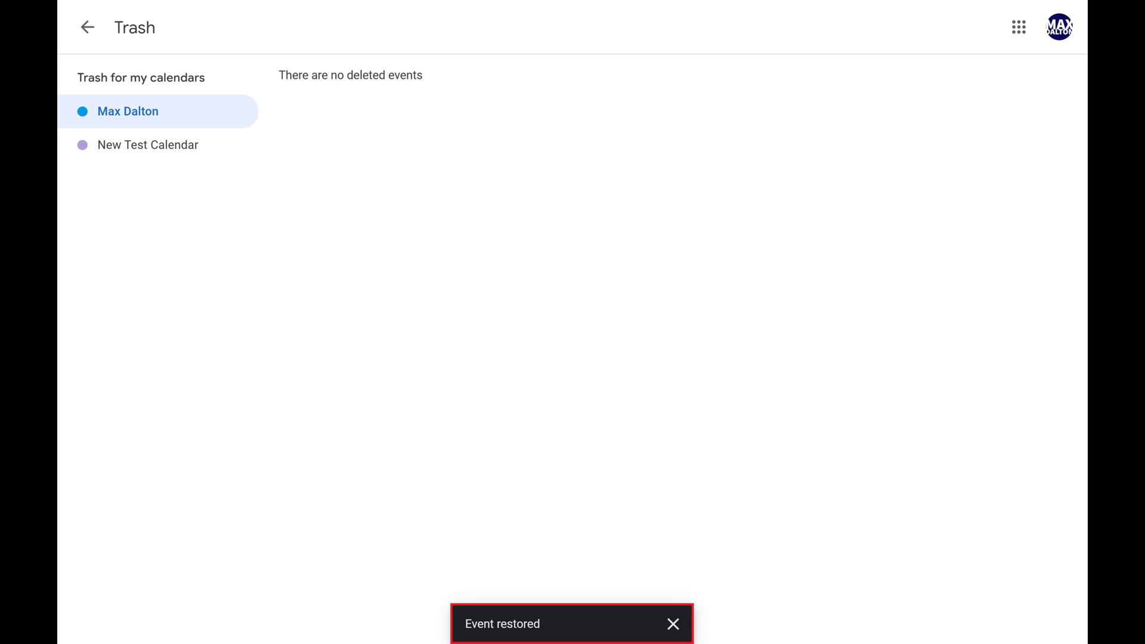
left_click(87, 27)
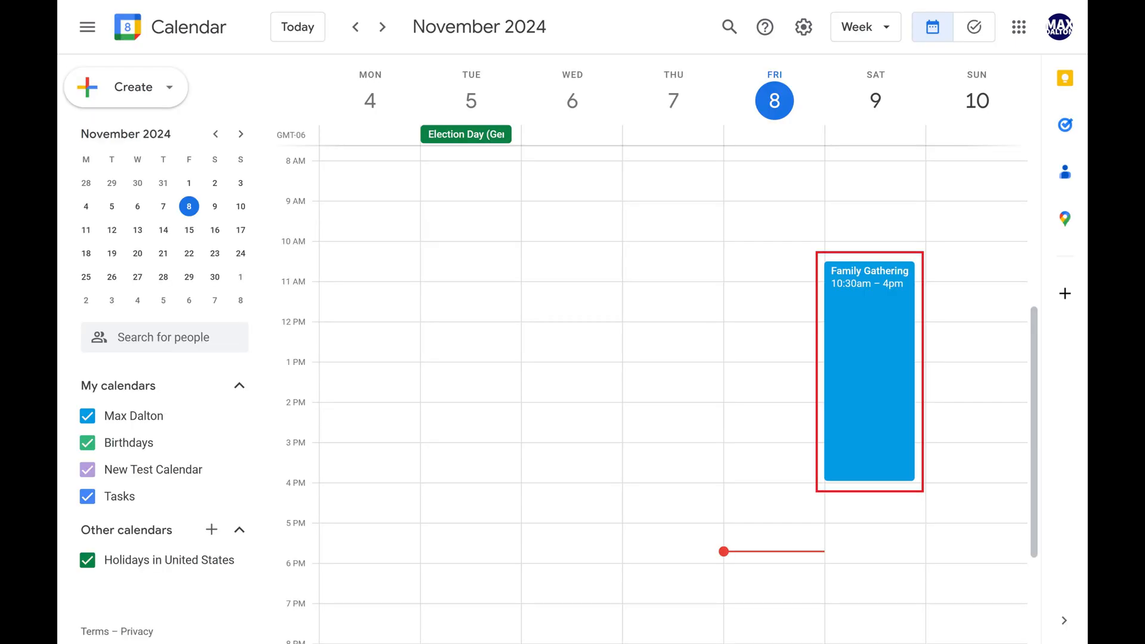